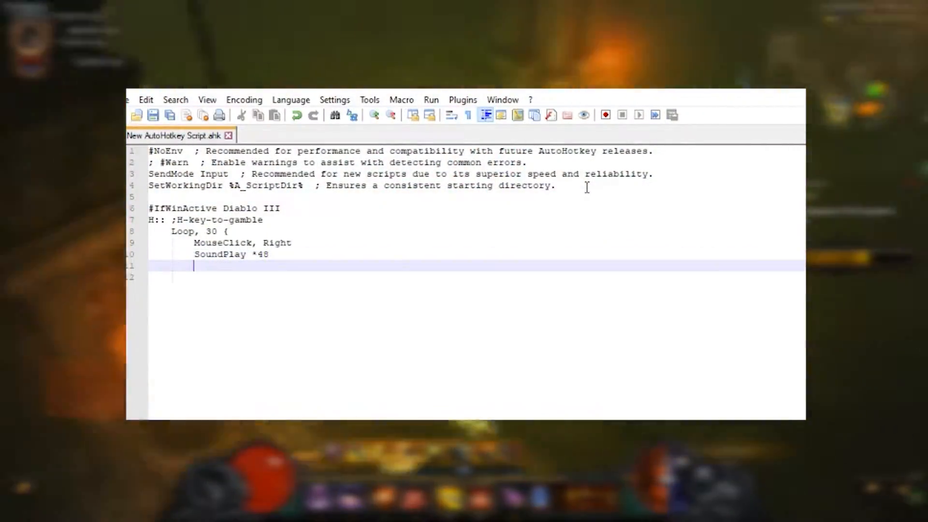
Download AutoHotkey, create a desktop AutoHotkey script, and open it in Notepad++.
text(})
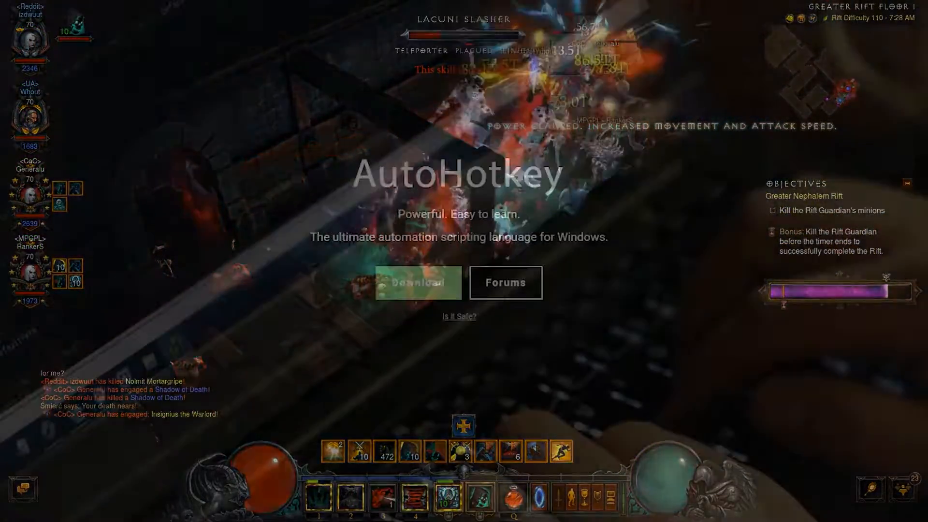
scroll(down, 3)
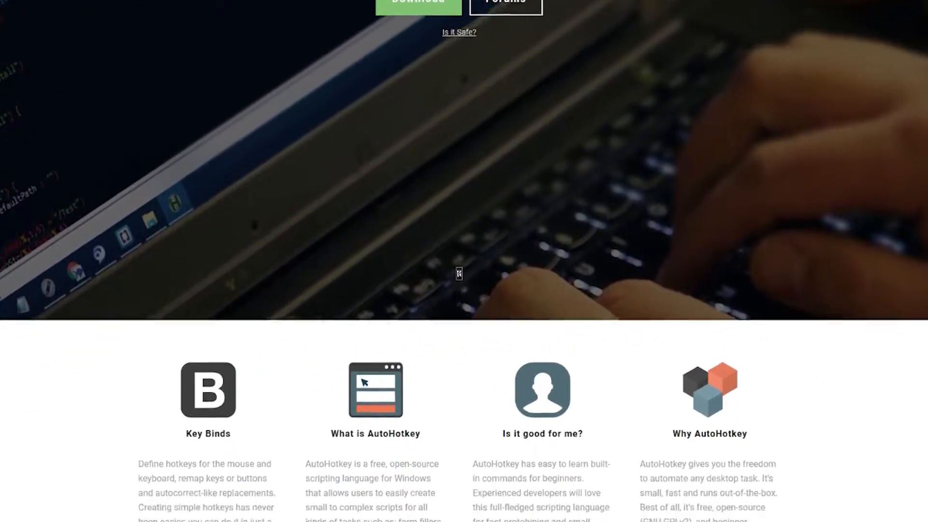
scroll(down, 3)
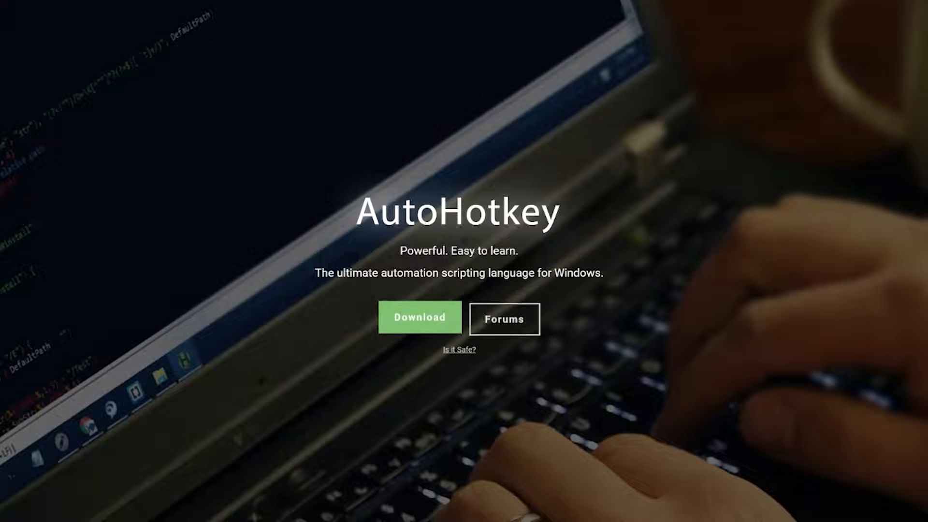
click(419, 317)
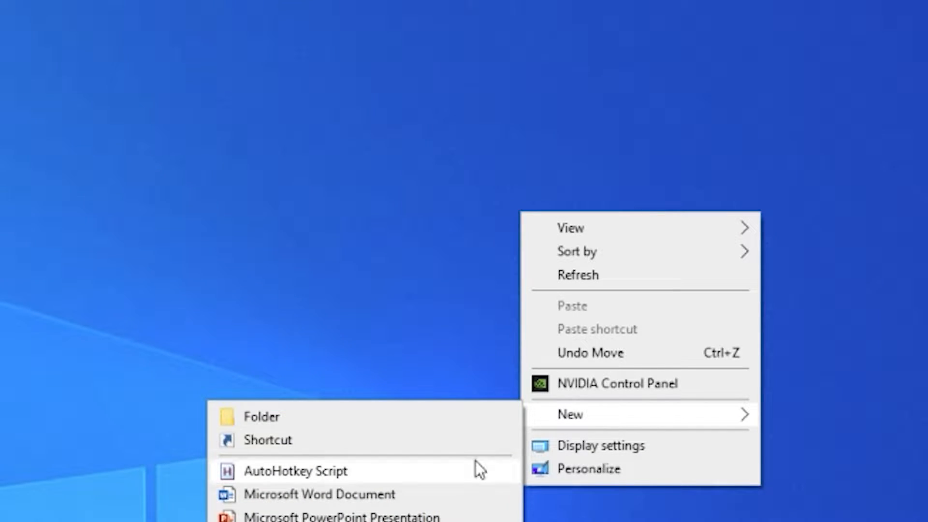
click(294, 470)
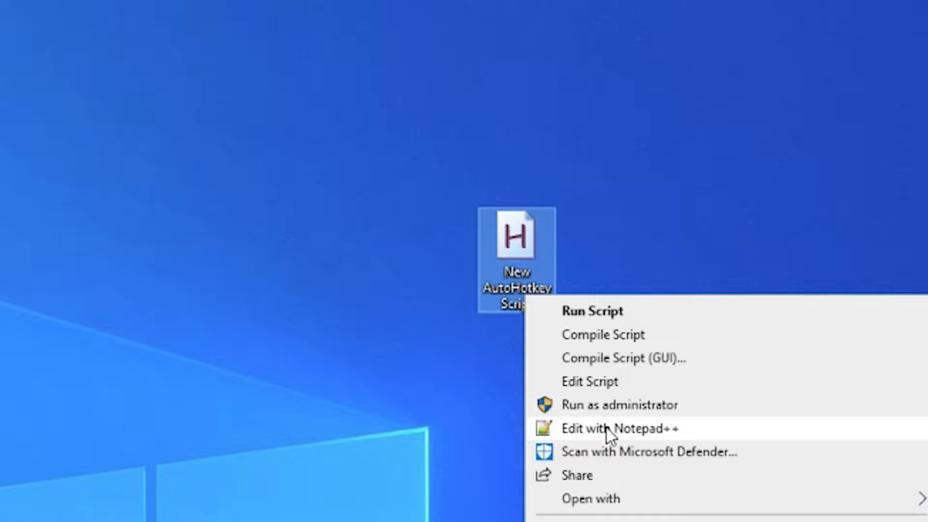
click(616, 428)
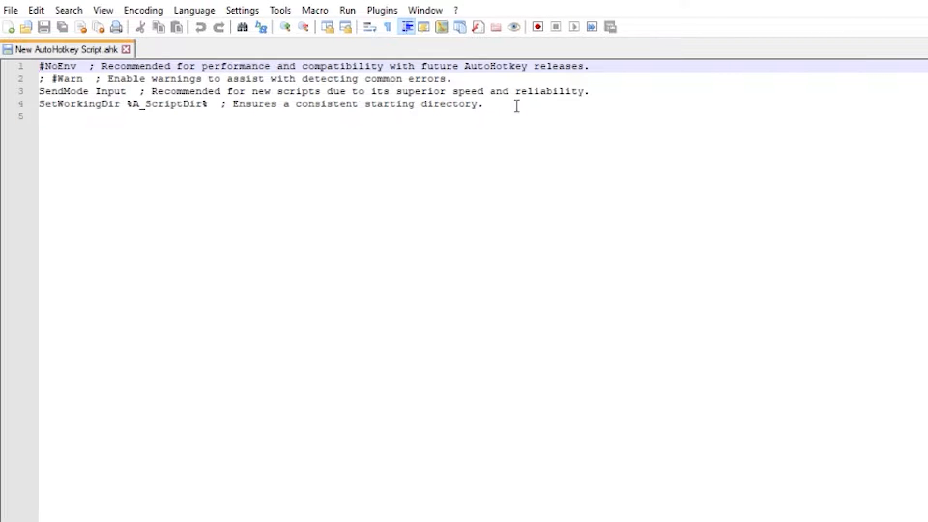
Add '#IfWinActive Diablo III' below the header and start an 'H::' hotkey label.
key(Enter)
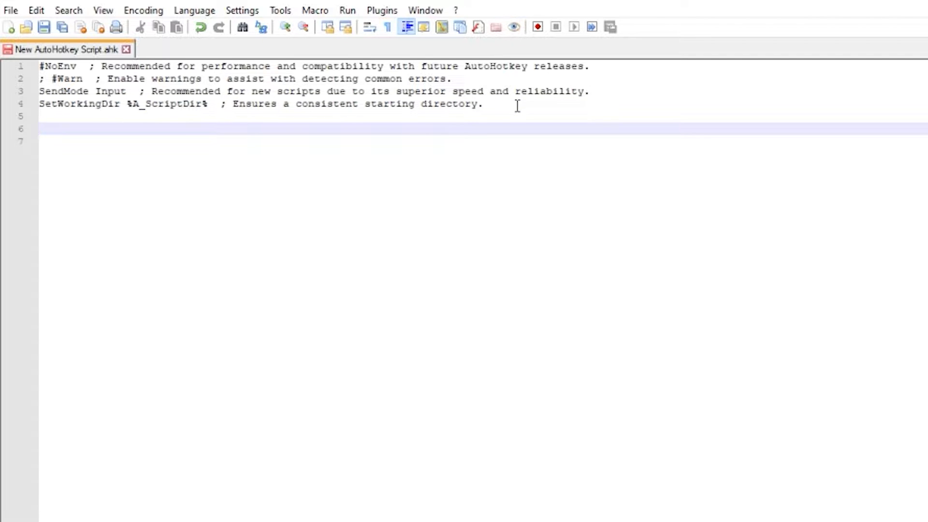
text(#IfWin)
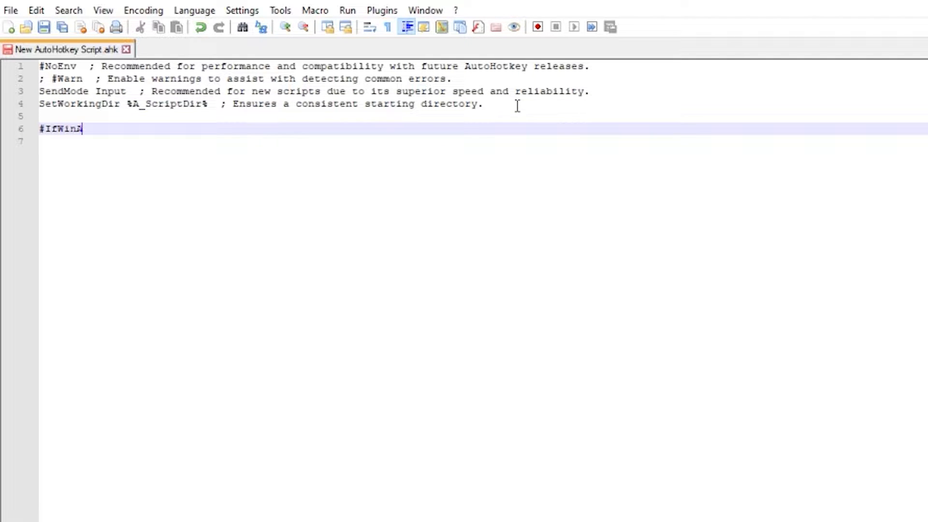
text(Active Diablo II)
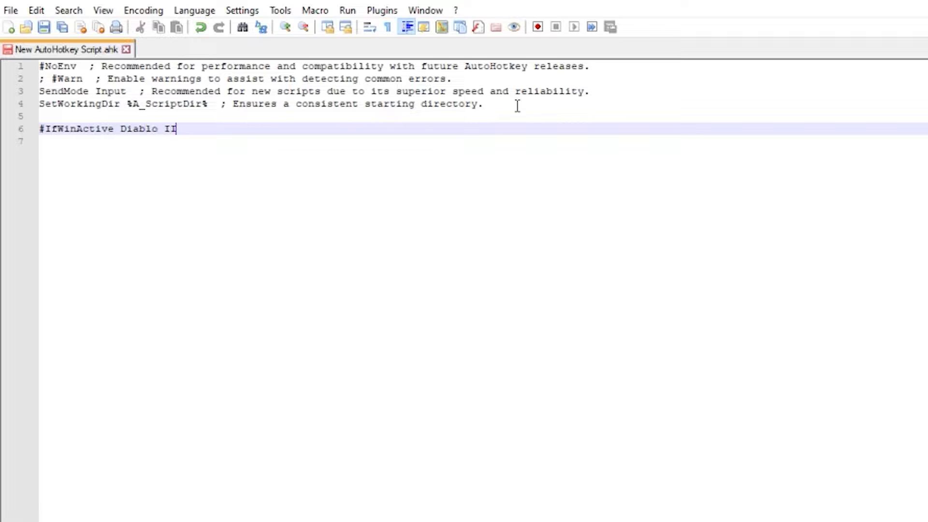
text(I)
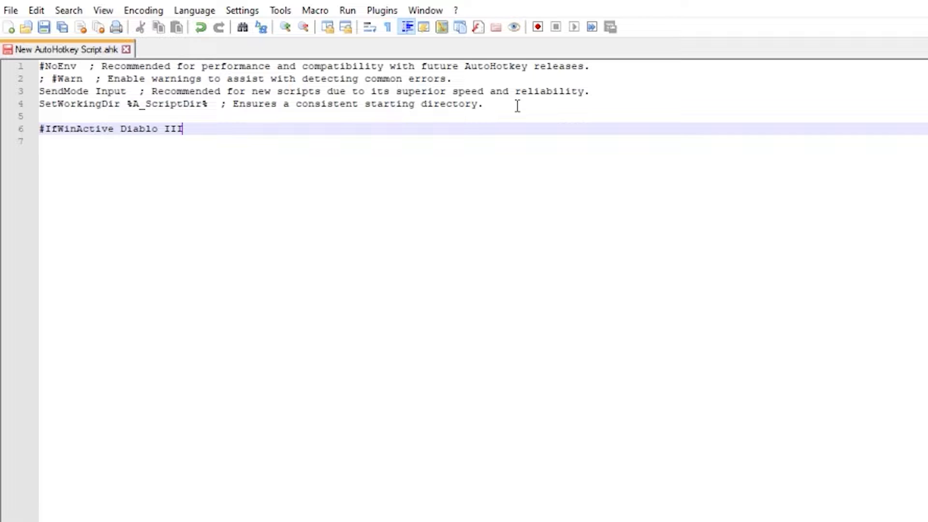
text(H::)
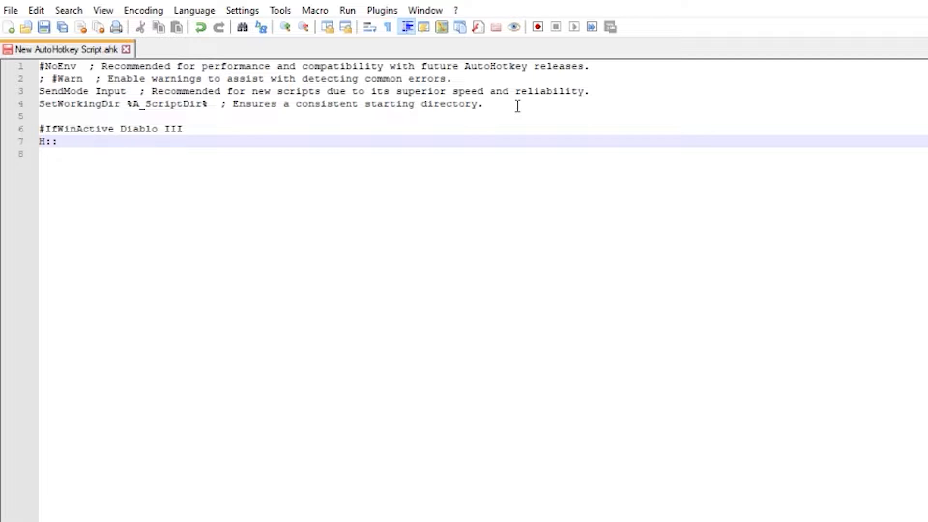
text(+)
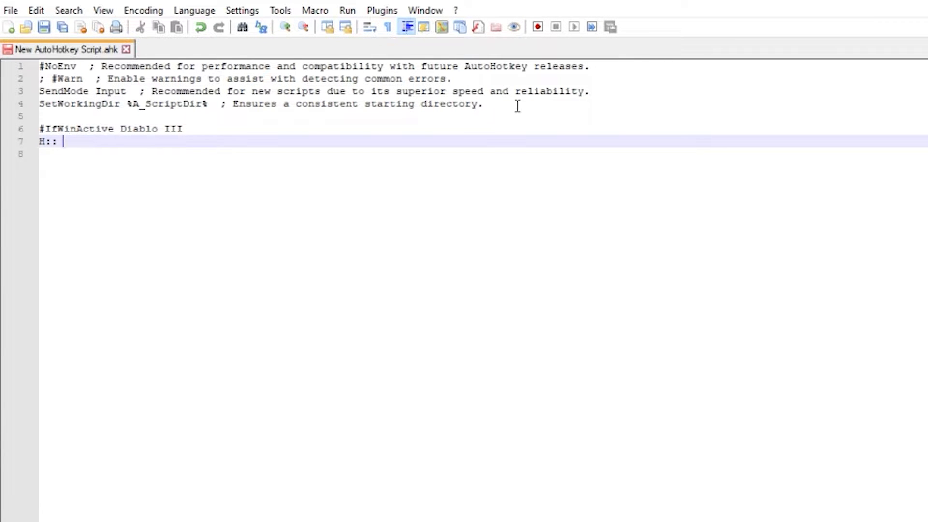
Add the ';H-key-to-gamble' comment and open a 'Loop, 30' block.
text(;H)
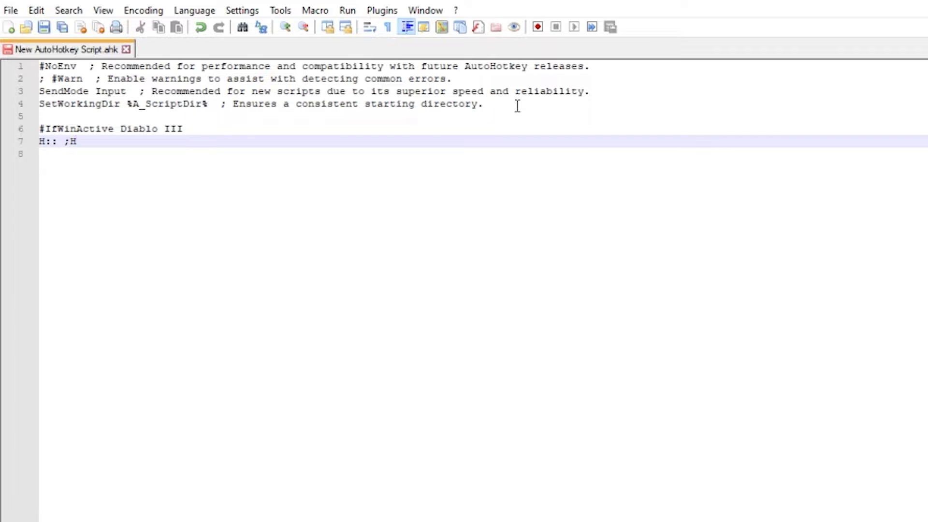
text(-key)
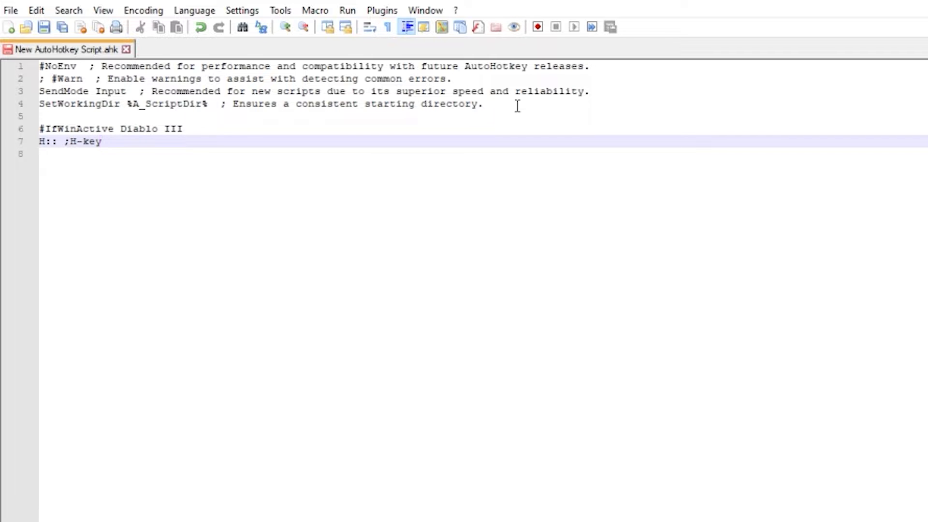
text(-to-gamble)
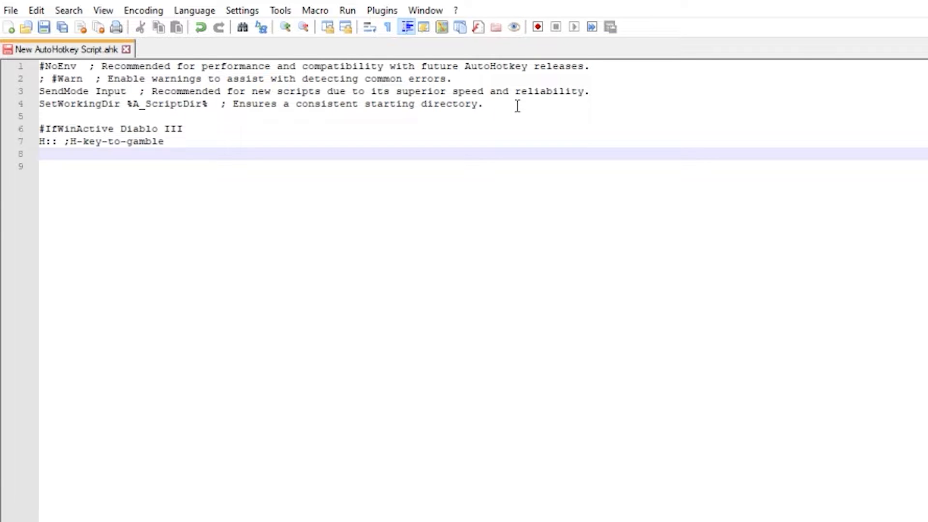
text(Loop)
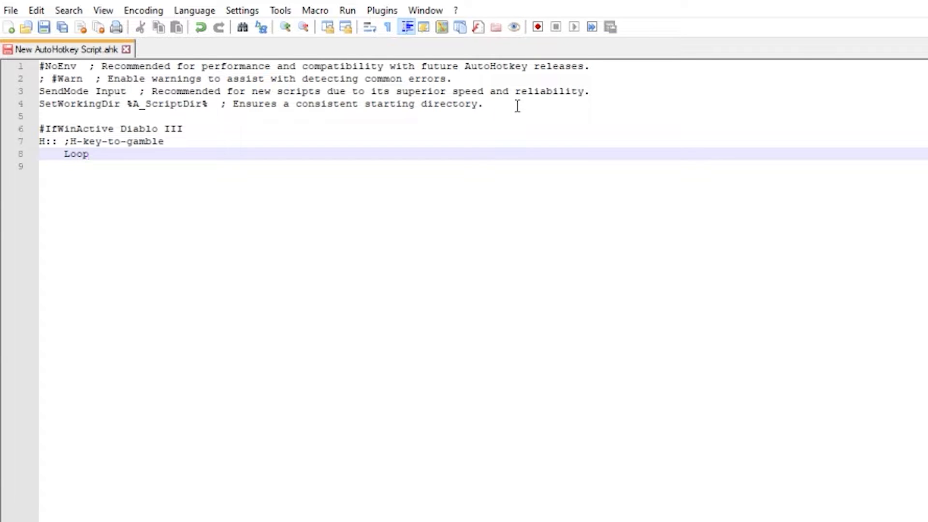
text(, 30 {)
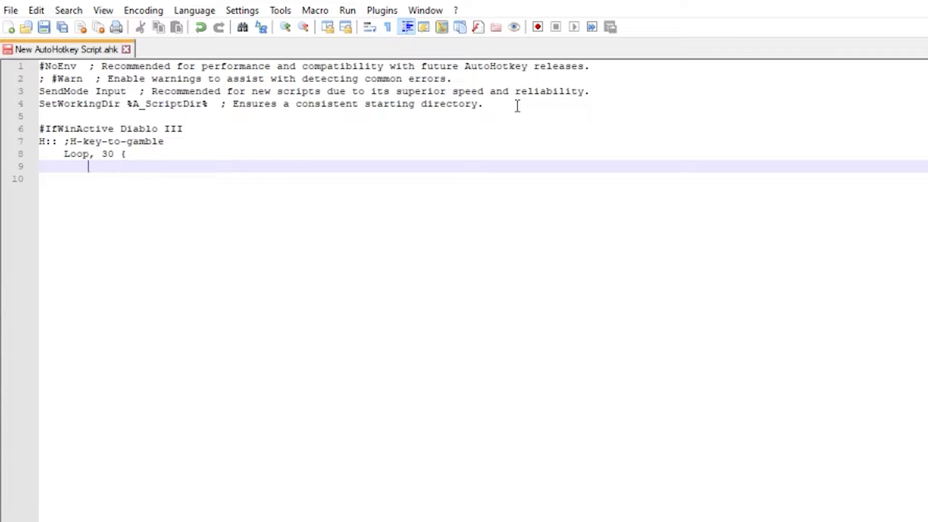
Fill the loop with 'MouseClick, Right' and 'SoundPlay *48', close it, and add return.
text(MouseClic)
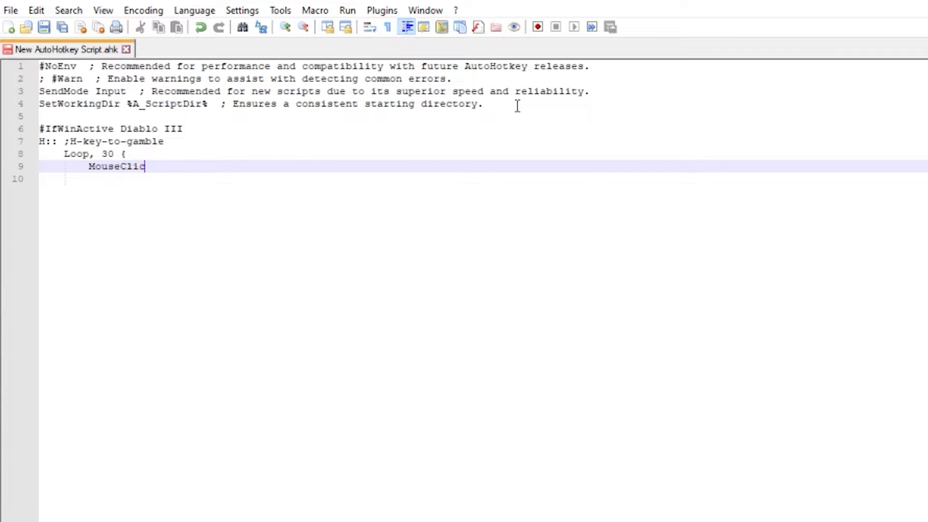
text(k, R)
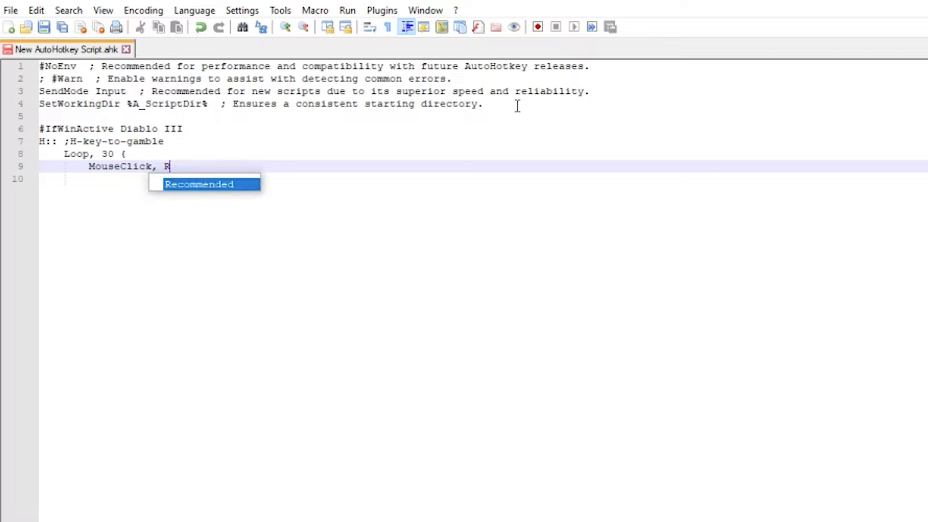
text(ight)
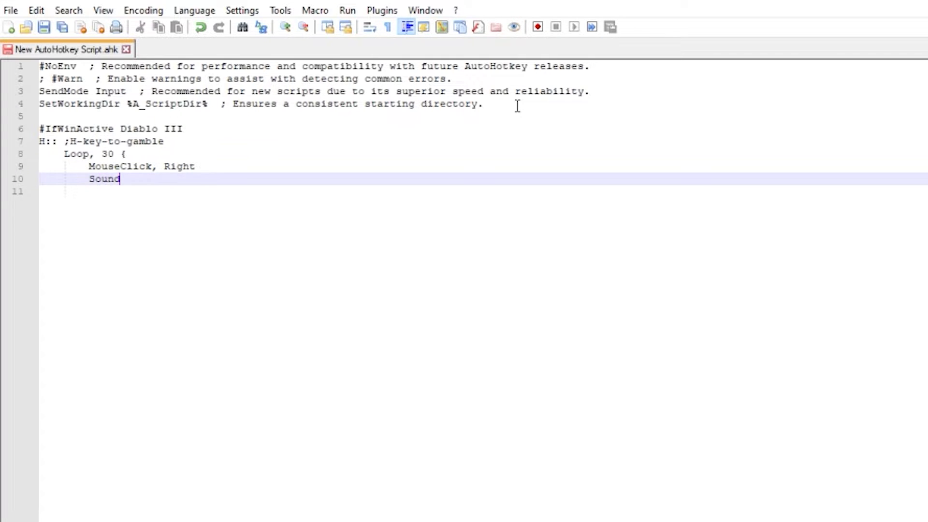
text(Play)
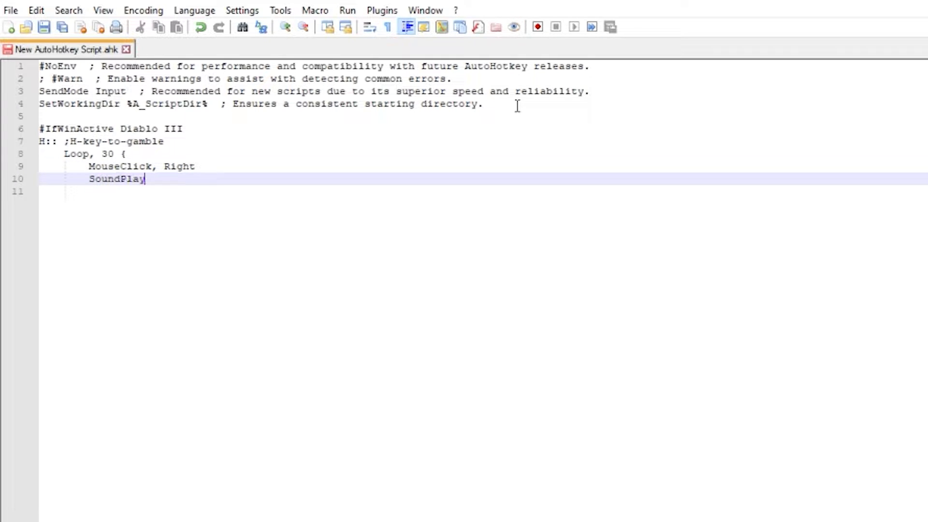
text(*48)
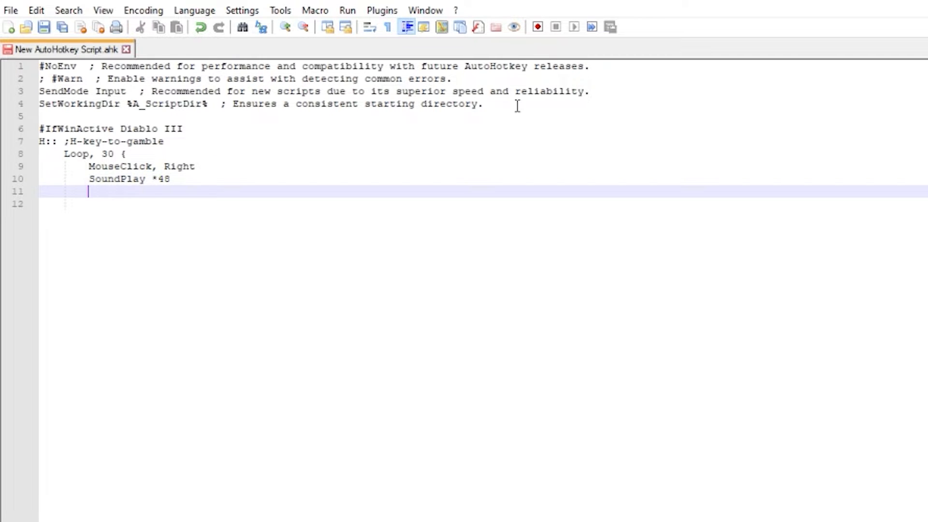
text(})
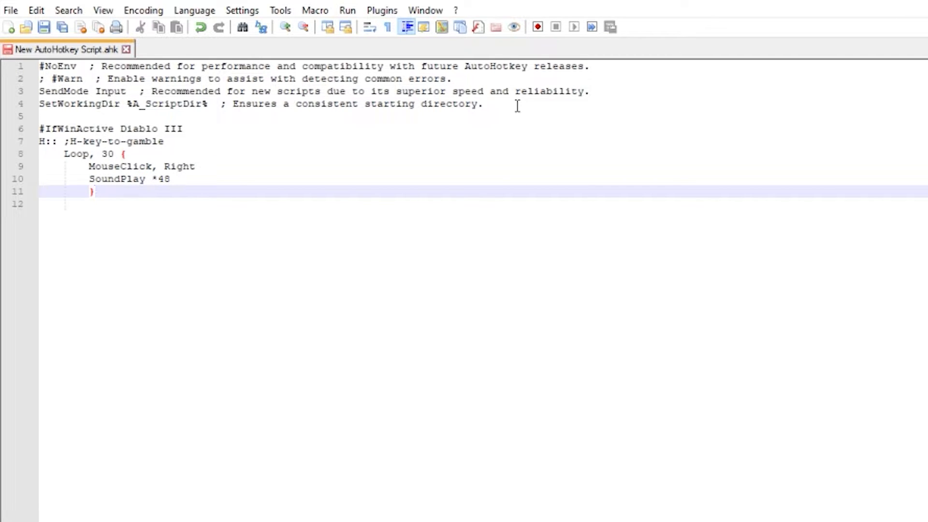
key(Enter)
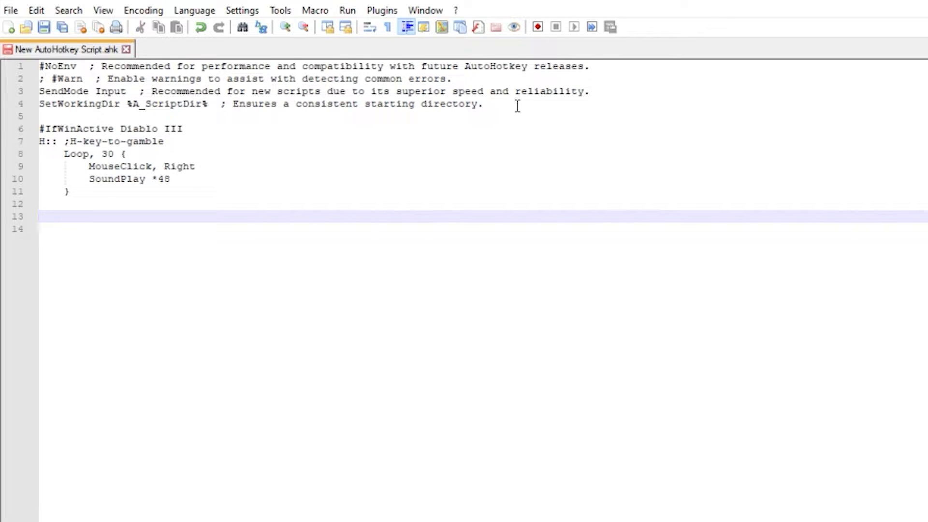
text(return)
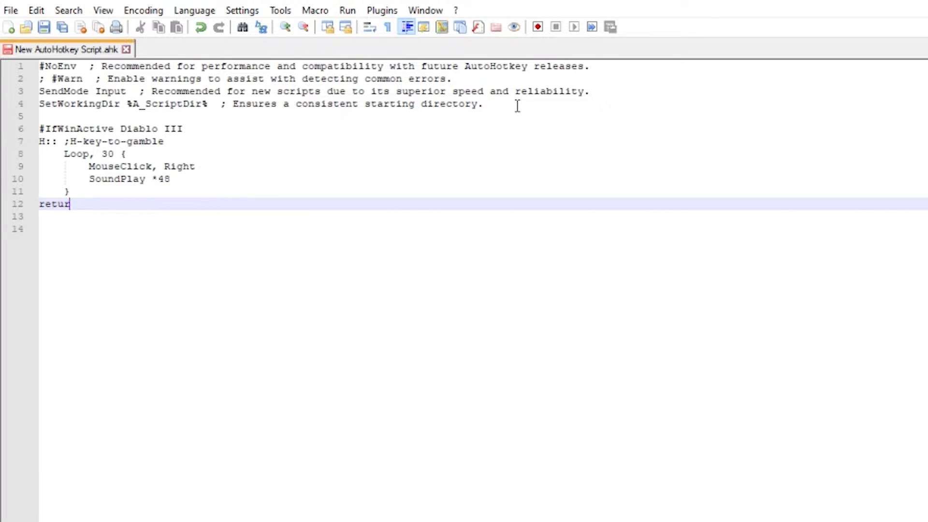
text(n)
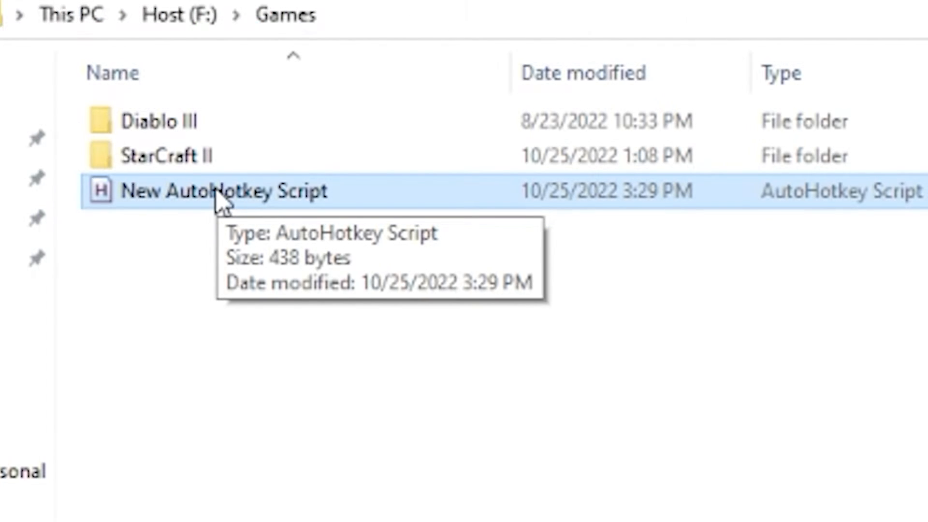
Run the saved New AutoHotkey Script from the Games folder.
double_click(224, 190)
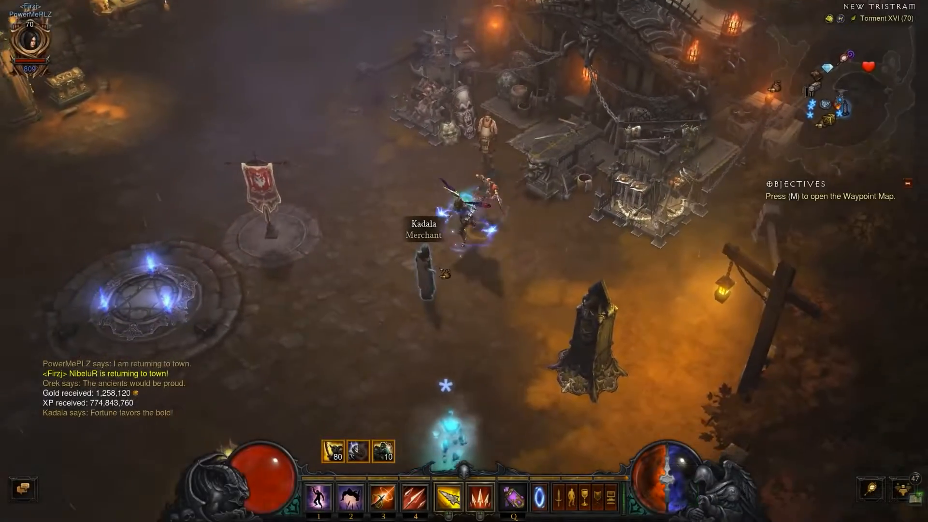
Talk to Kadala and select the Mystery Quiver to gamble on.
click(422, 260)
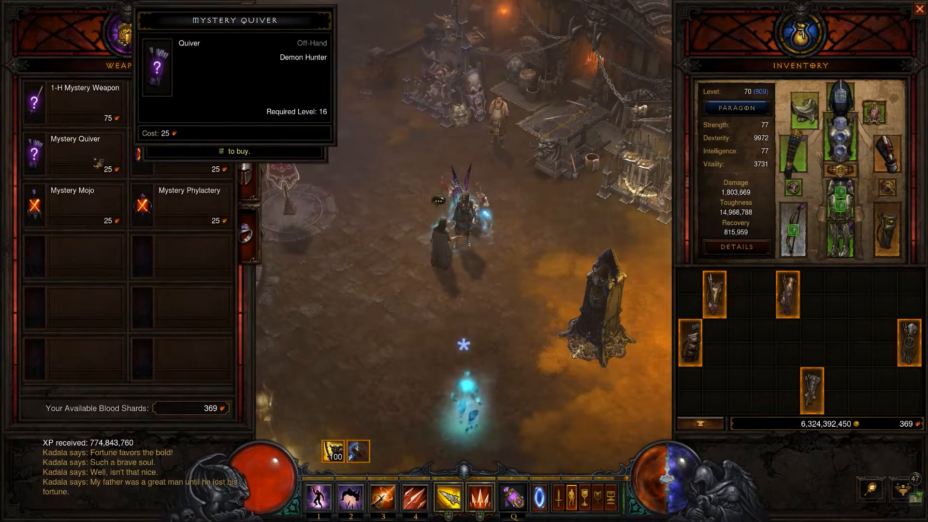
click(82, 153)
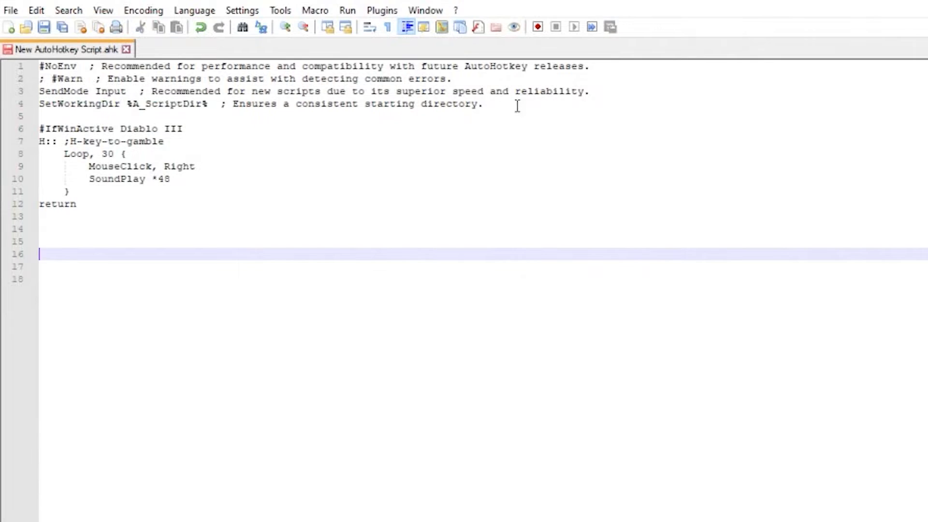
Add 'K:: ;kadala-gamble-alternative x5_items' with five 'MouseClick, right' lines and 'return'.
text(K::)
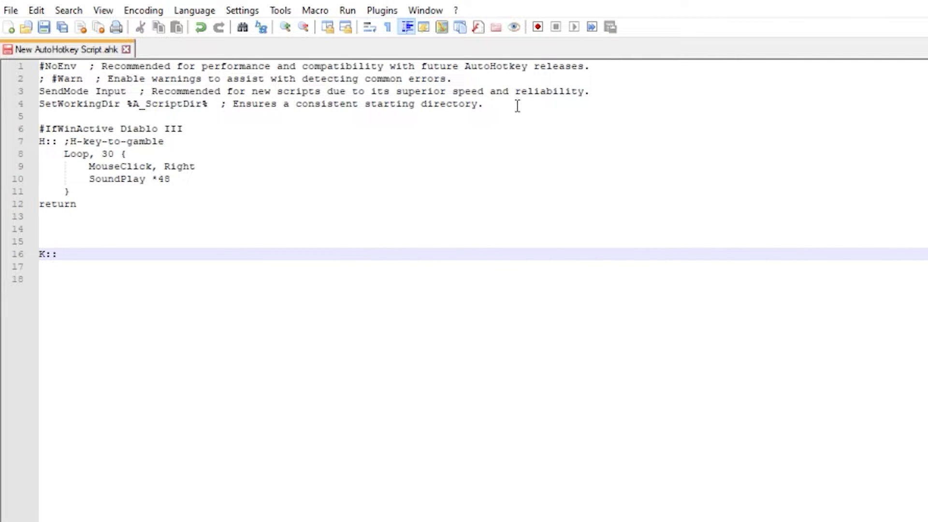
text(;kadal)
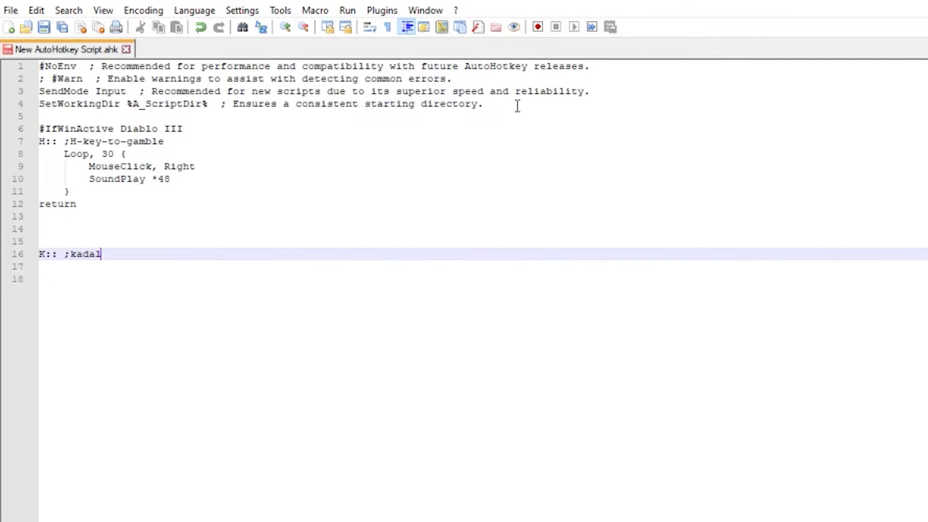
text(a-ga)
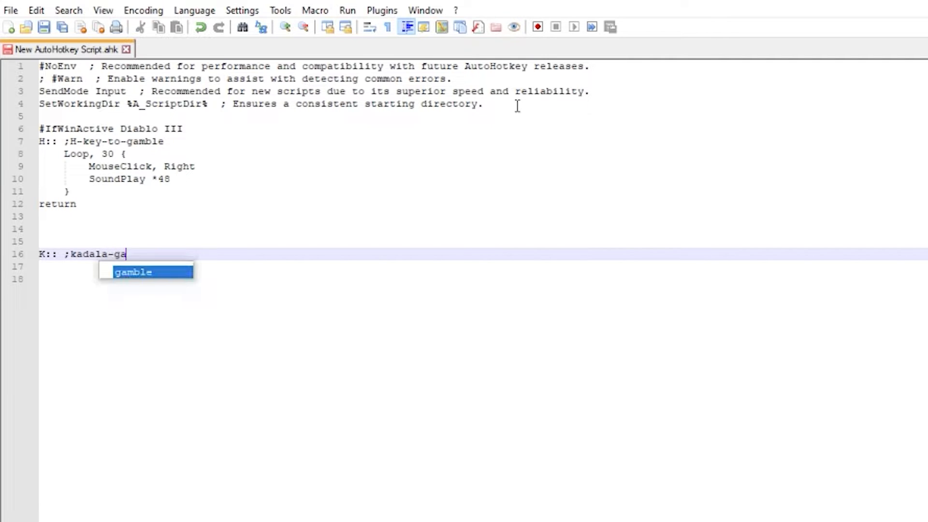
text(mble-alte)
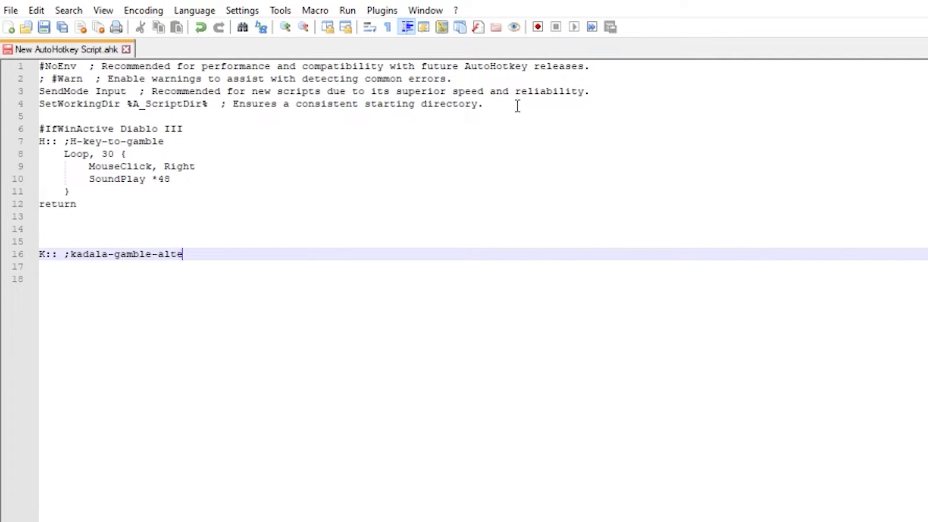
text(rnative x)
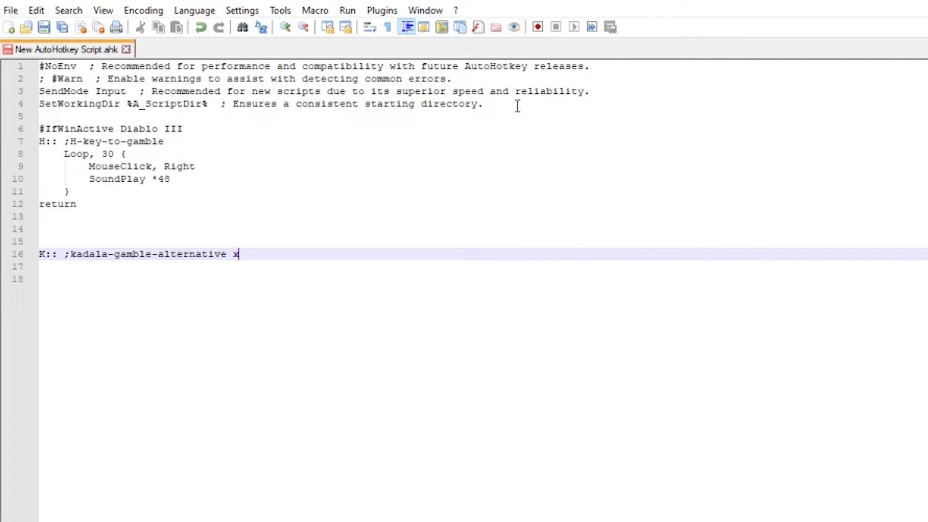
text(5_items)
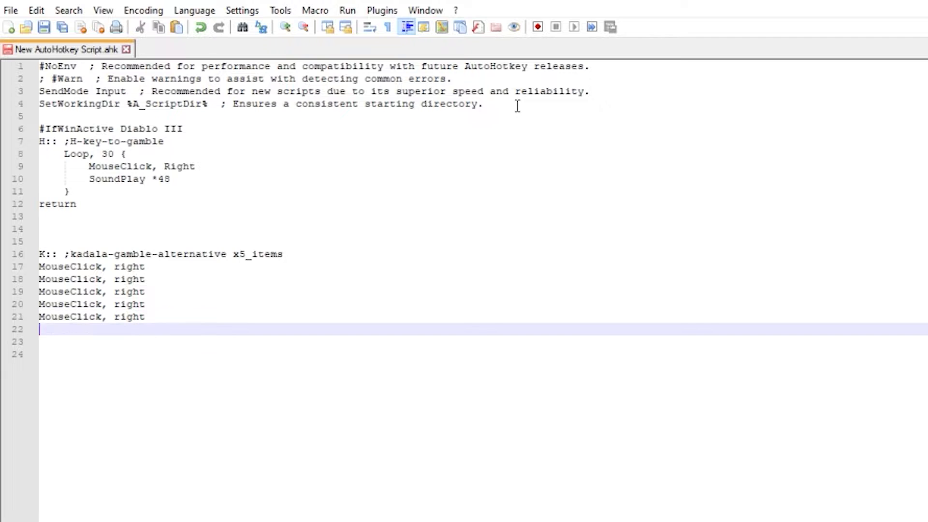
text(return)
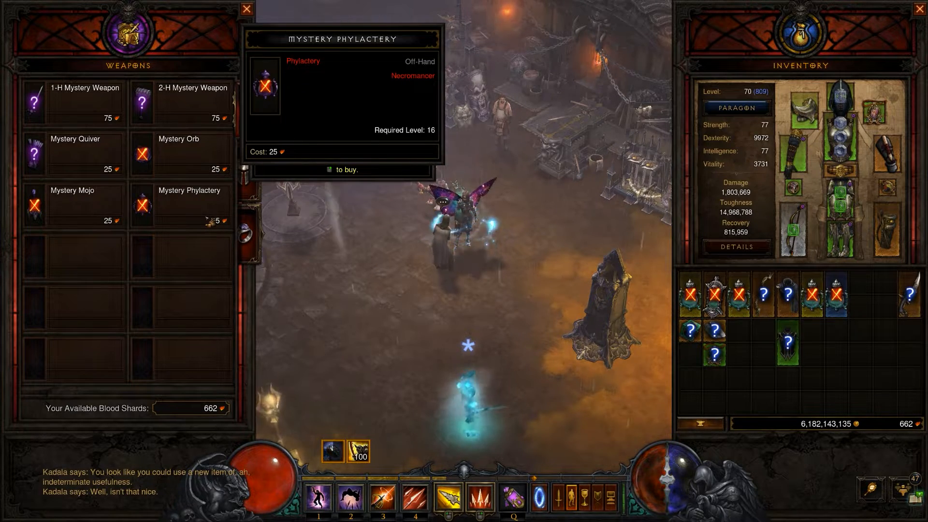
Gamble Mystery Phylactery items at Kadala, then open the blacksmith's Salvage tab.
click(342, 169)
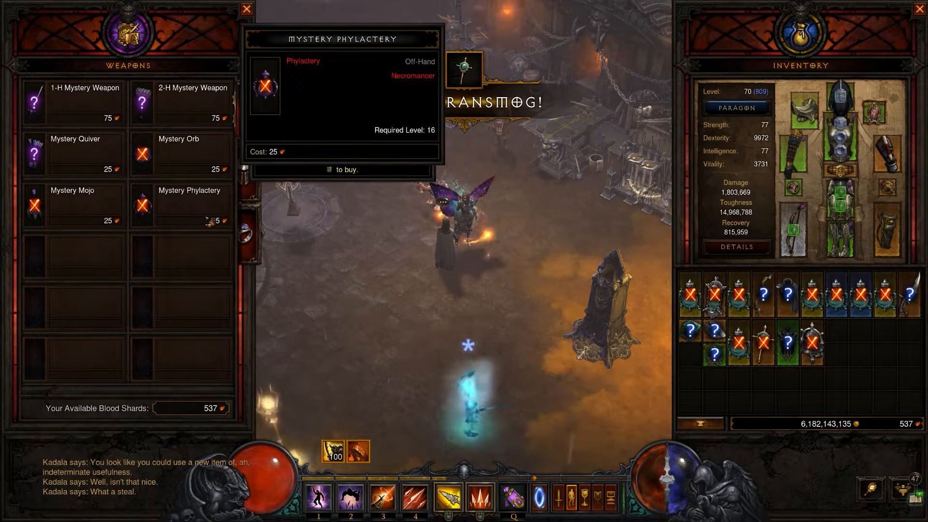
click(246, 9)
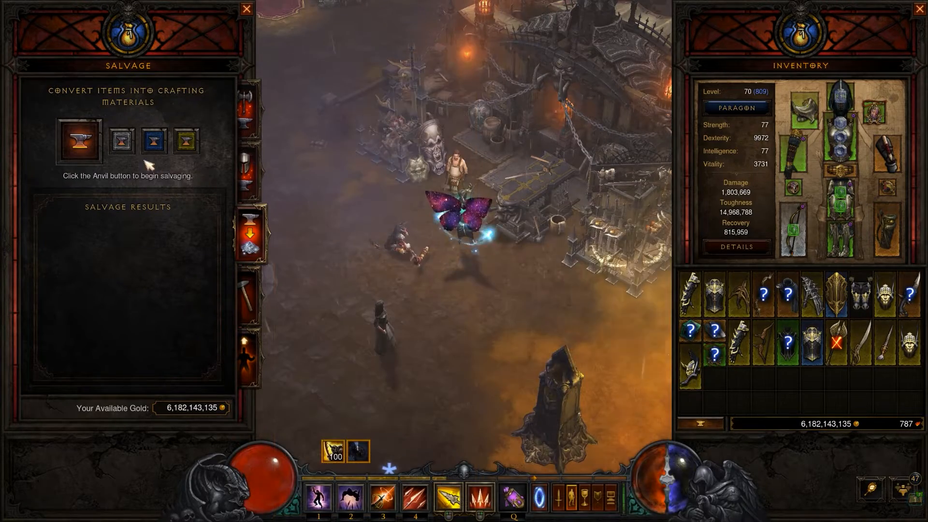
mouse_move(153, 141)
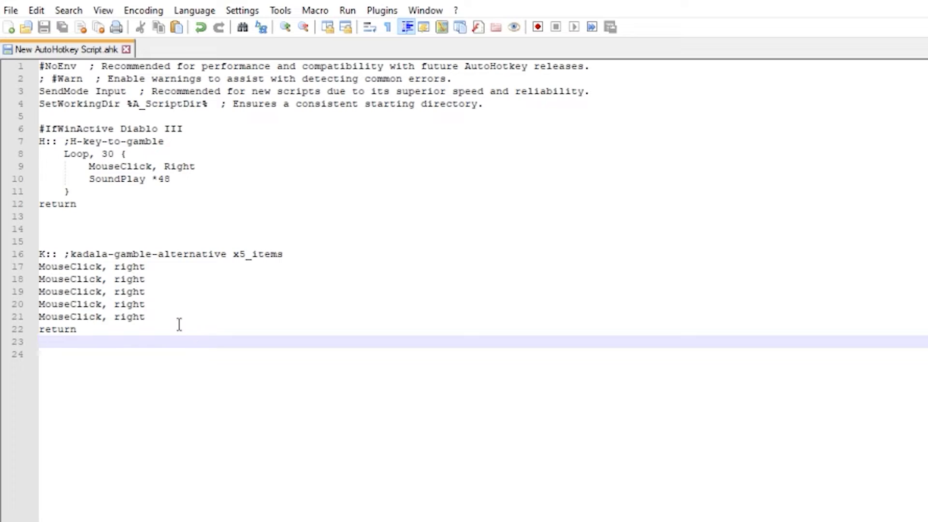
Start an 'X::' salvage hotkey with 'MouseClick, left, 250, 290'.
key(Enter)
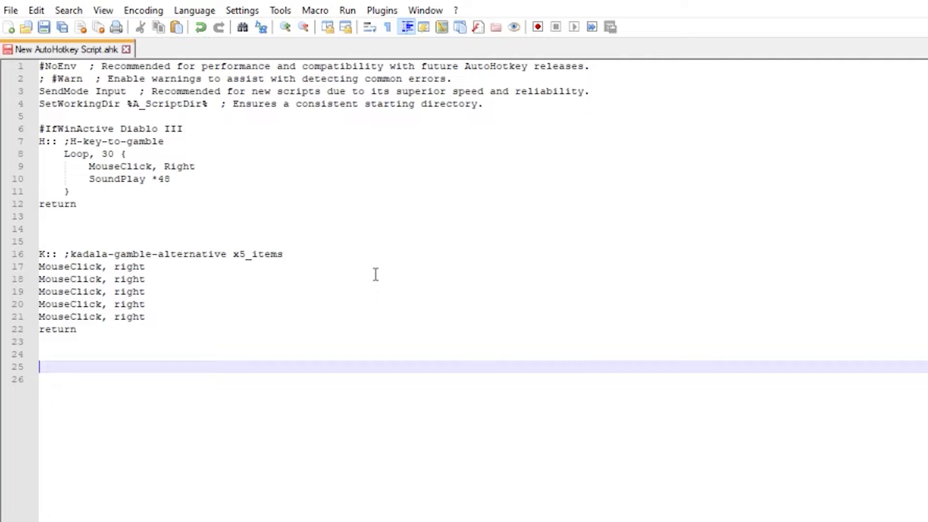
text(X::)
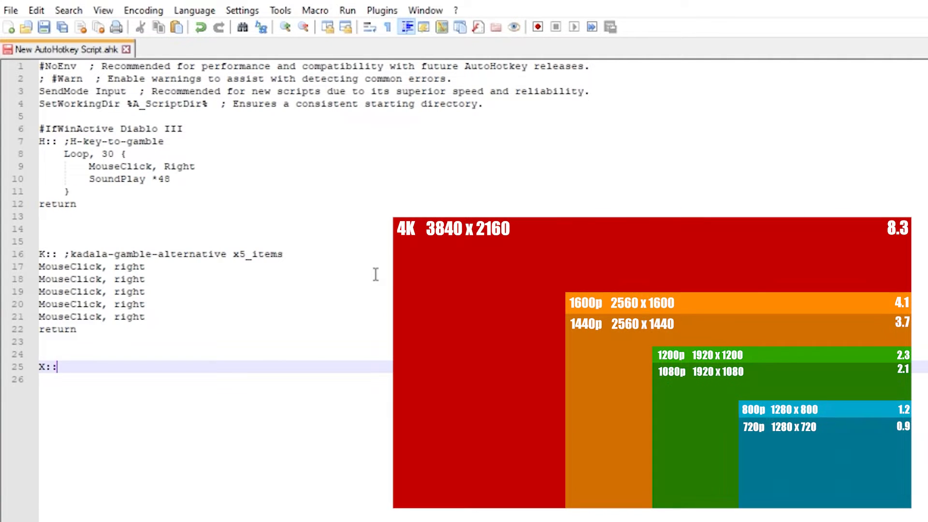
text(;salvage-allitems)
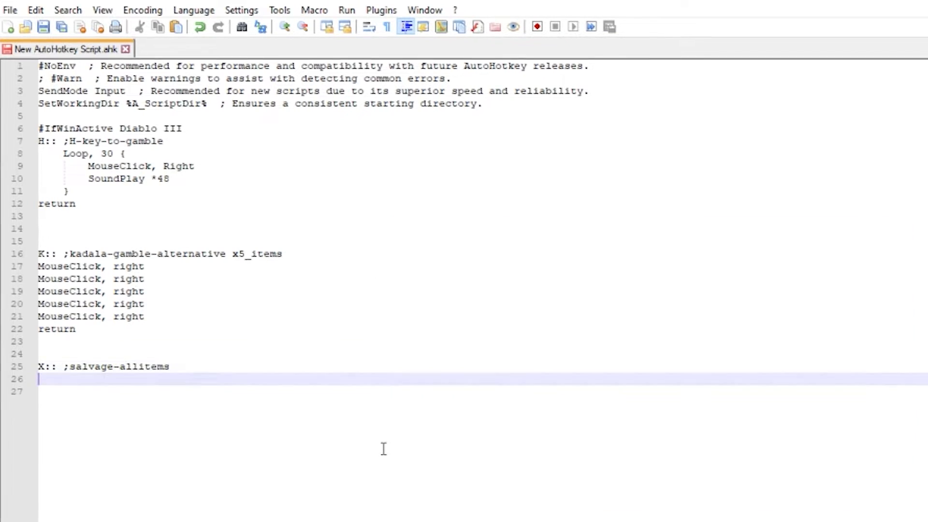
text(MouseClick, left)
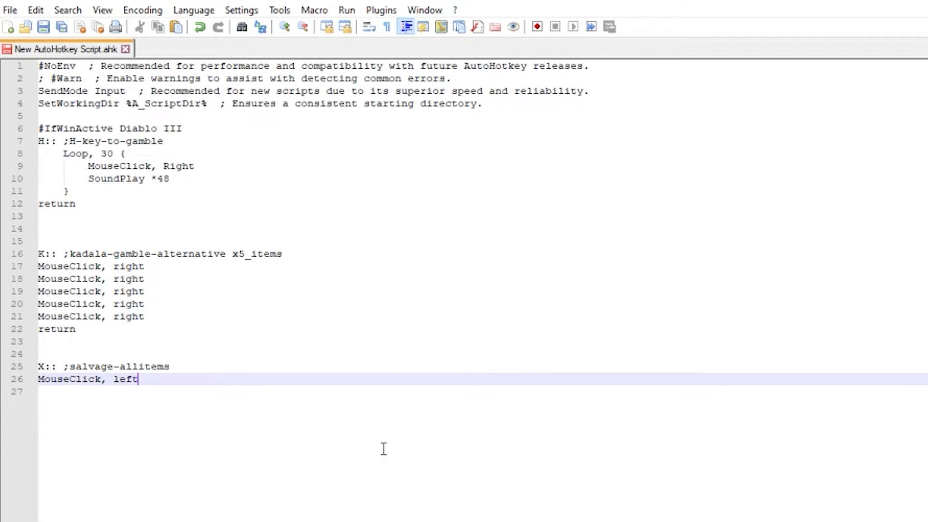
text(,)
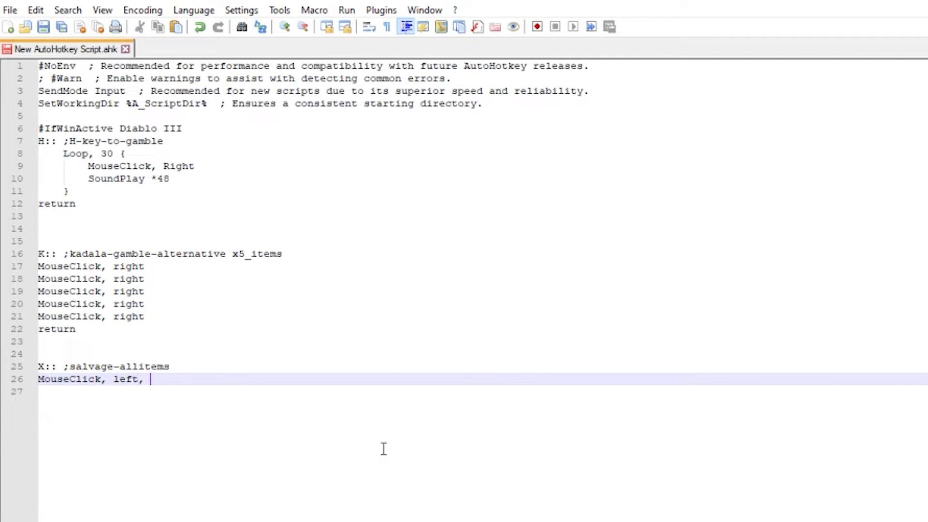
text(250, 290 ;salvagegray)
click(482, 391)
text(Send, )
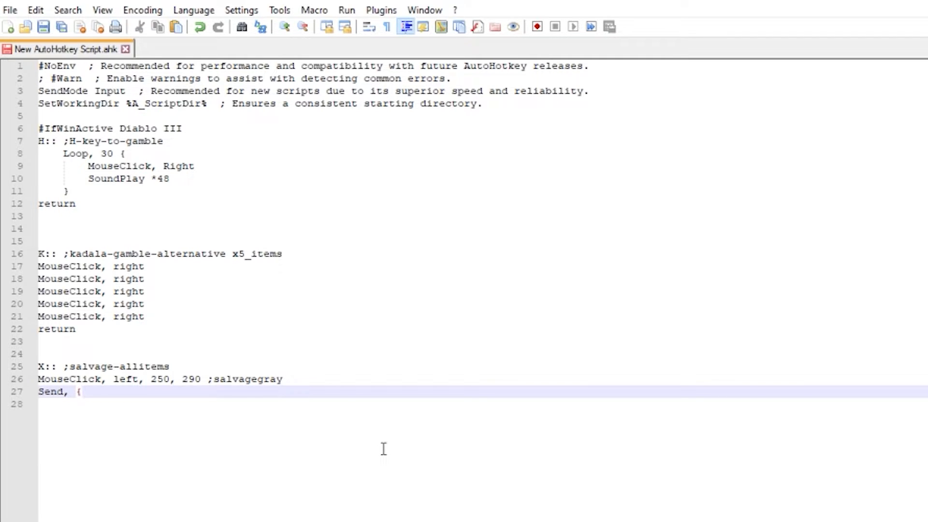
Add Send {Enter} confirmations and further salvage clicks with sleeps, ending in return.
text({Enter})
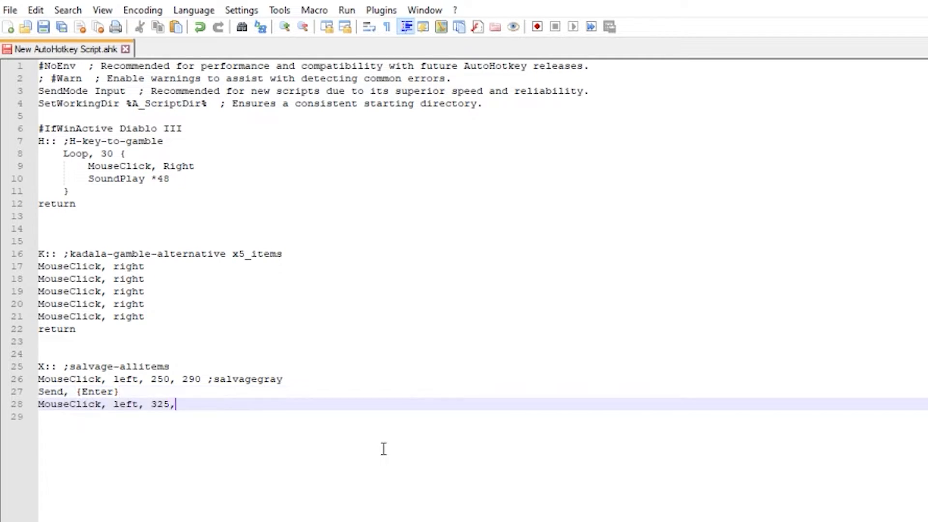
text(290 ;salva)
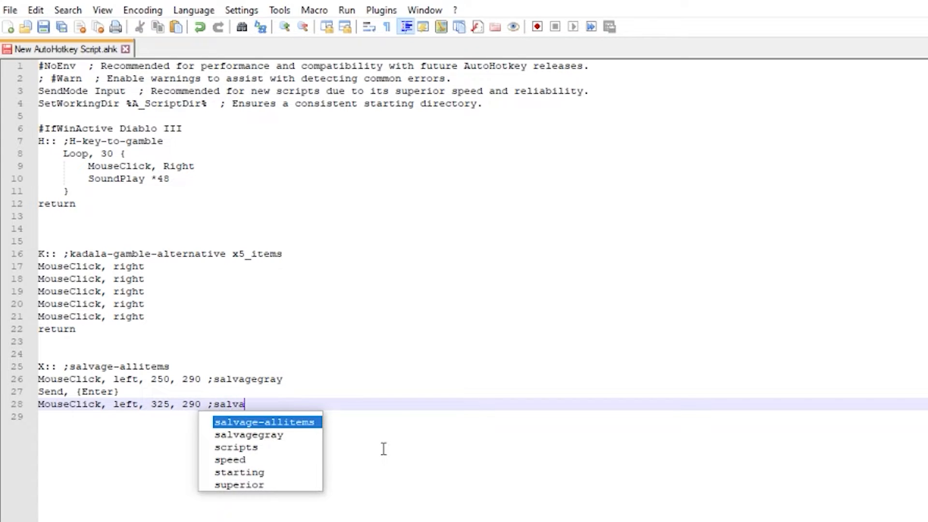
text(geblue)
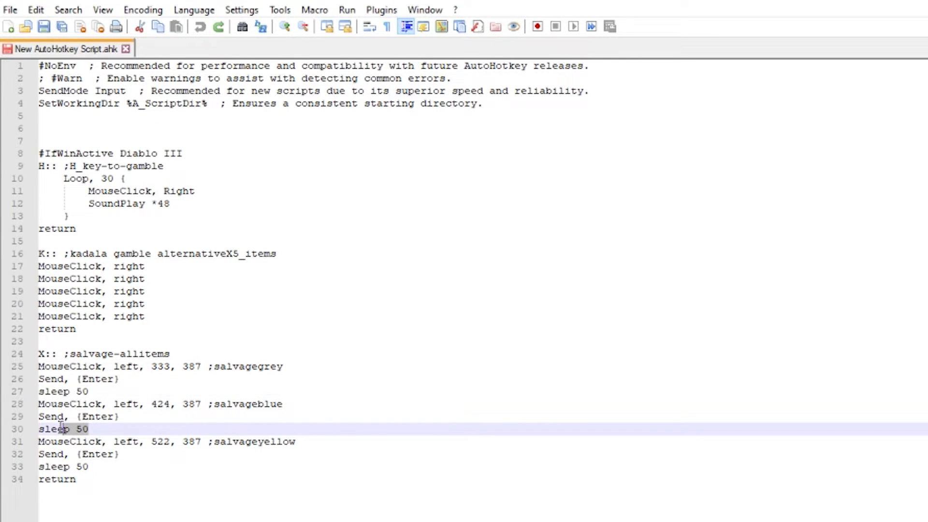
click(76, 479)
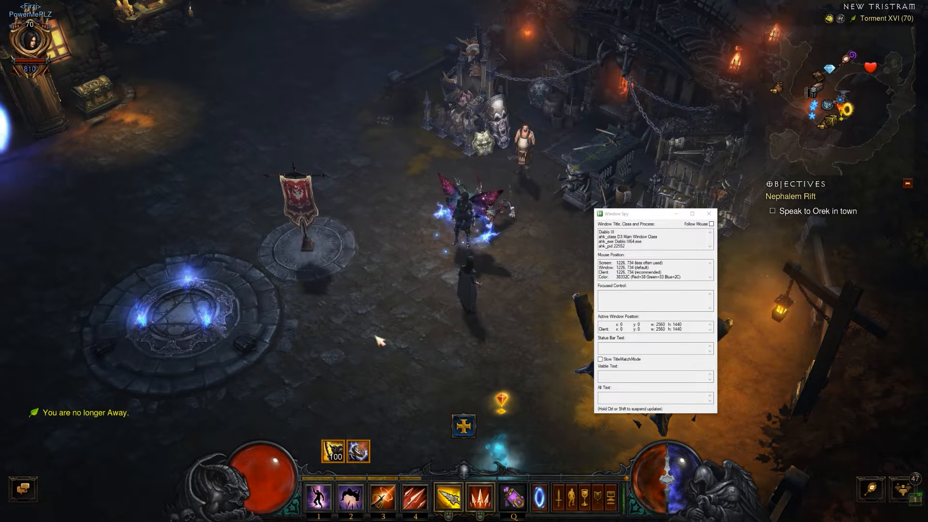
mouse_move(550, 275)
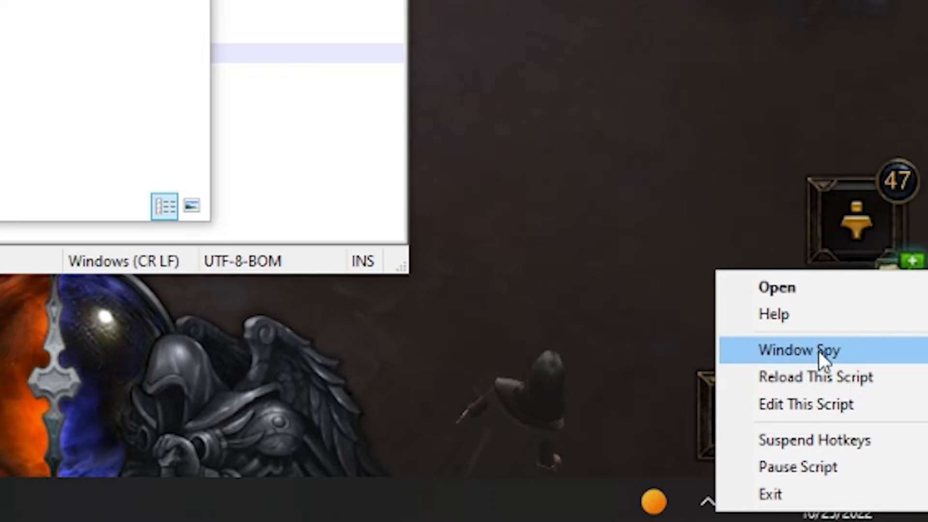
Open AutoHotkey Window Spy to read the salvage buttons' mouse coordinates.
click(799, 350)
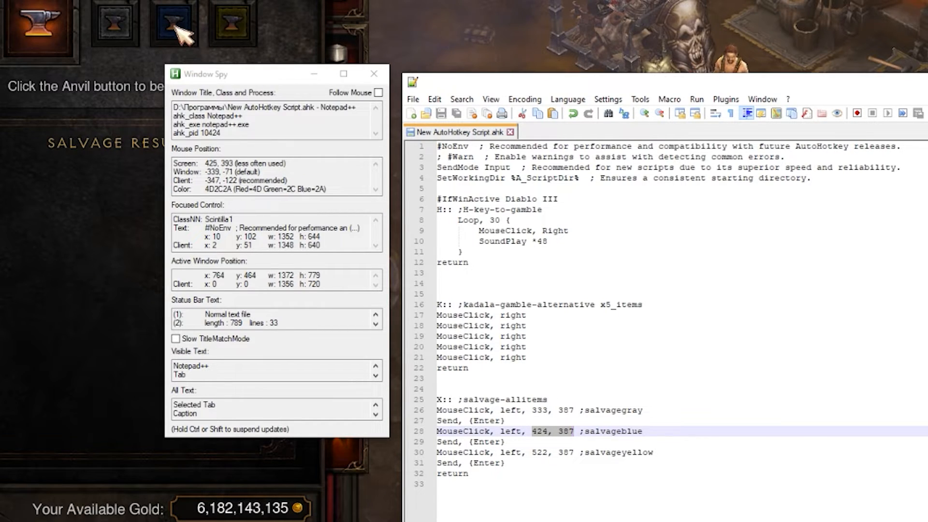
mouse_move(204, 50)
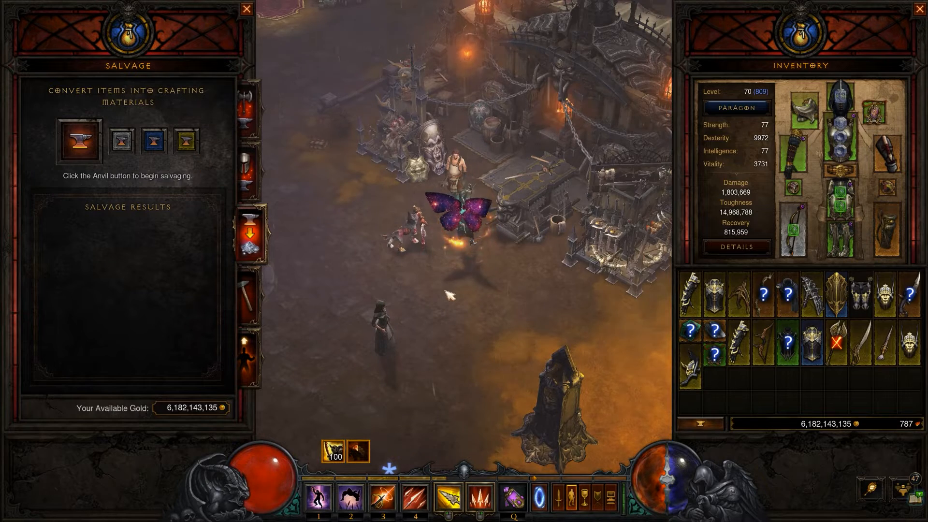
Exit the running AutoHotkey script from the tray and dismiss the Event Complete popup.
click(187, 140)
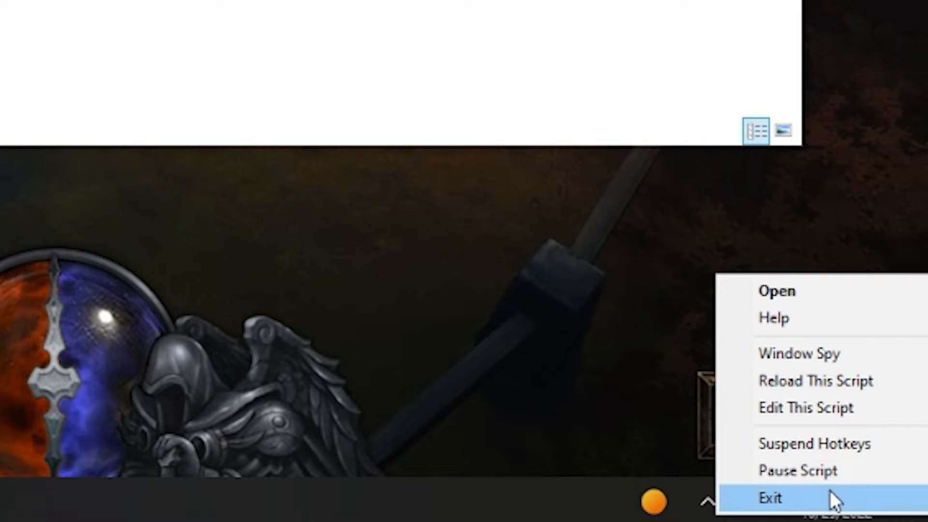
click(770, 497)
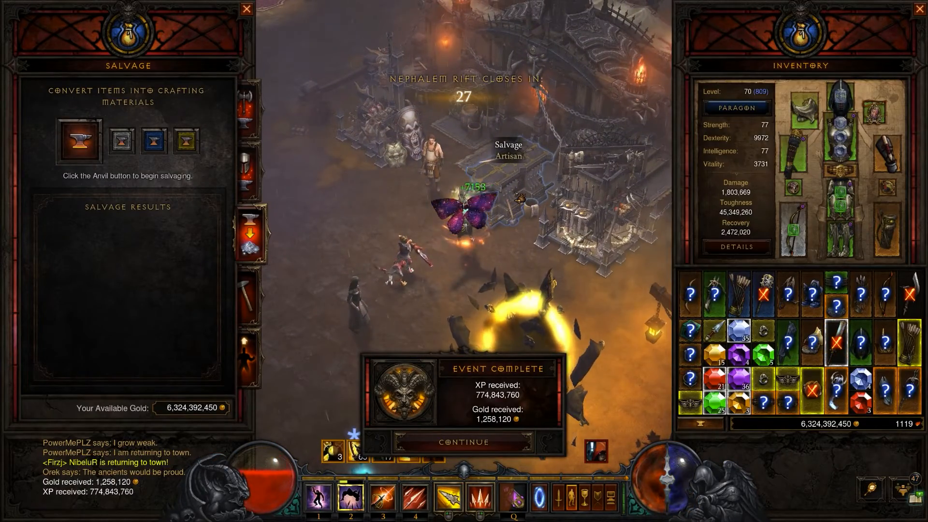
click(465, 441)
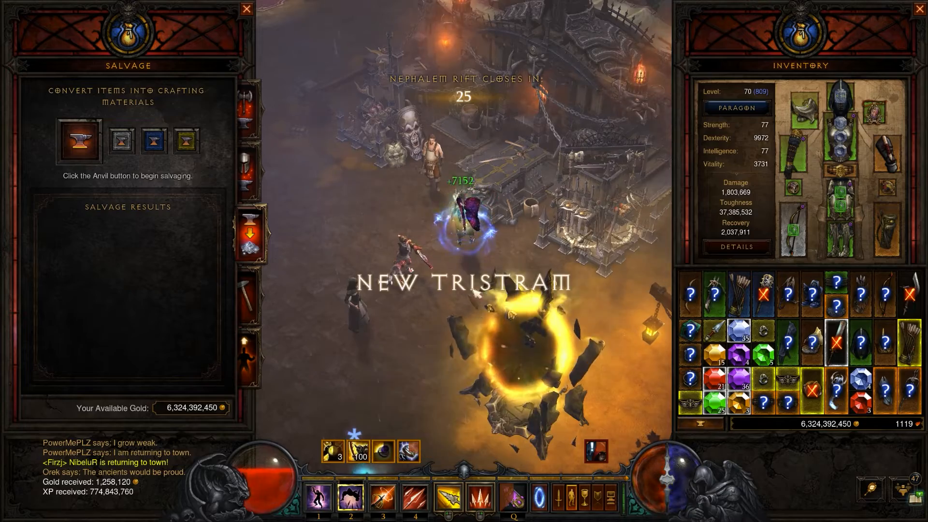
click(79, 140)
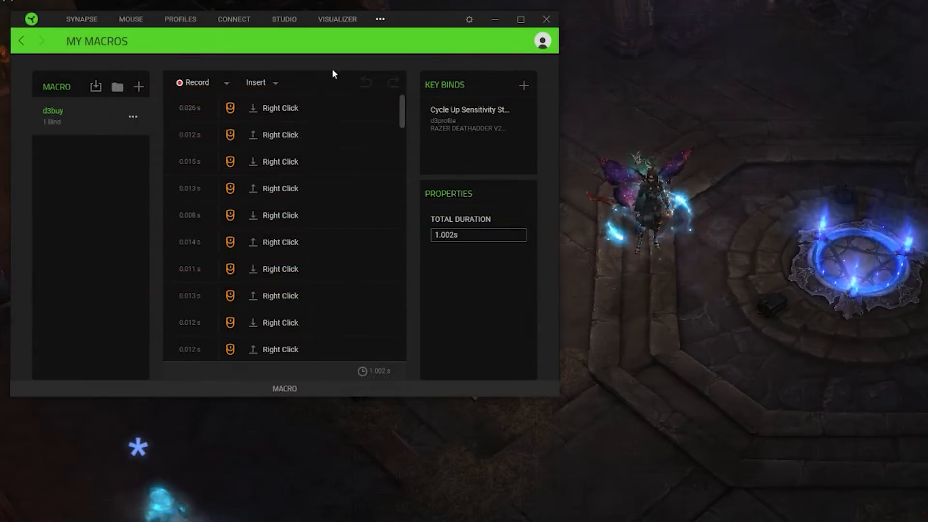
Record Macro 1 of repeated right clicks in Synapse, then bind the d3buy macro to a mouse side button.
click(131, 18)
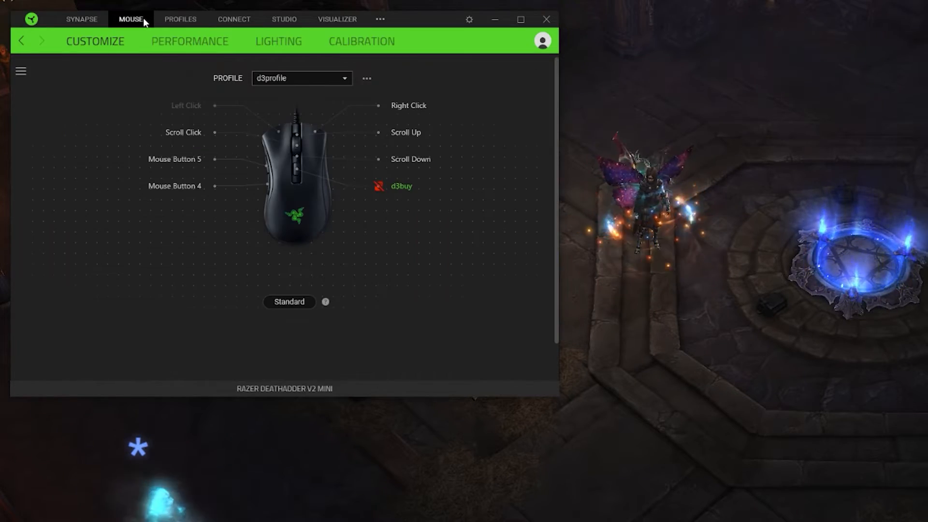
click(81, 19)
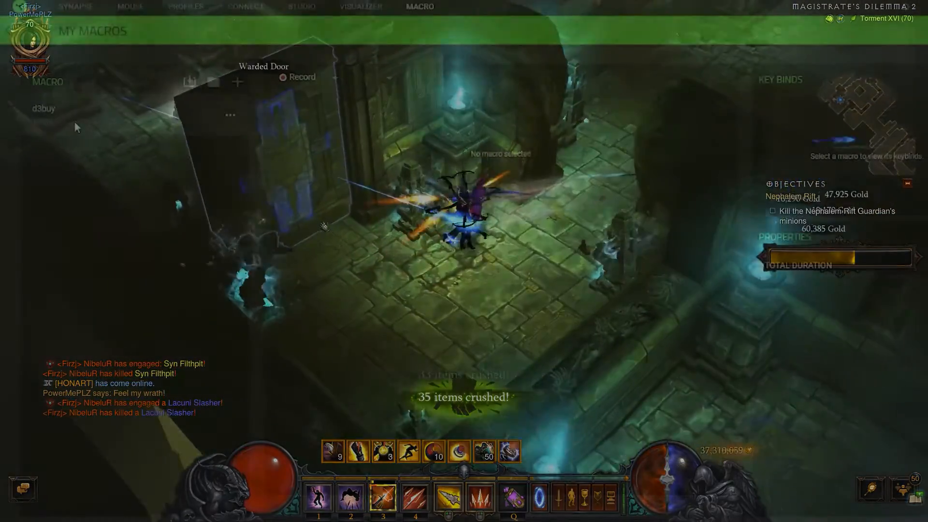
click(237, 81)
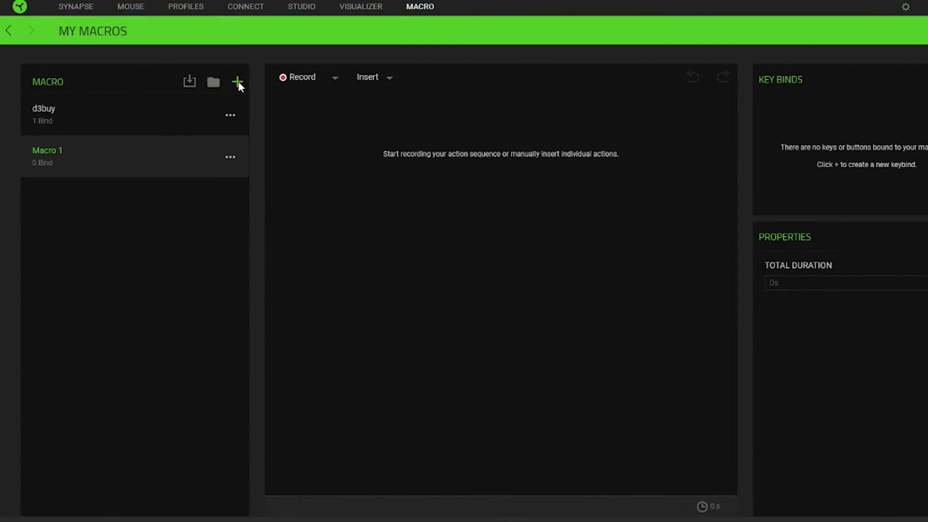
click(334, 77)
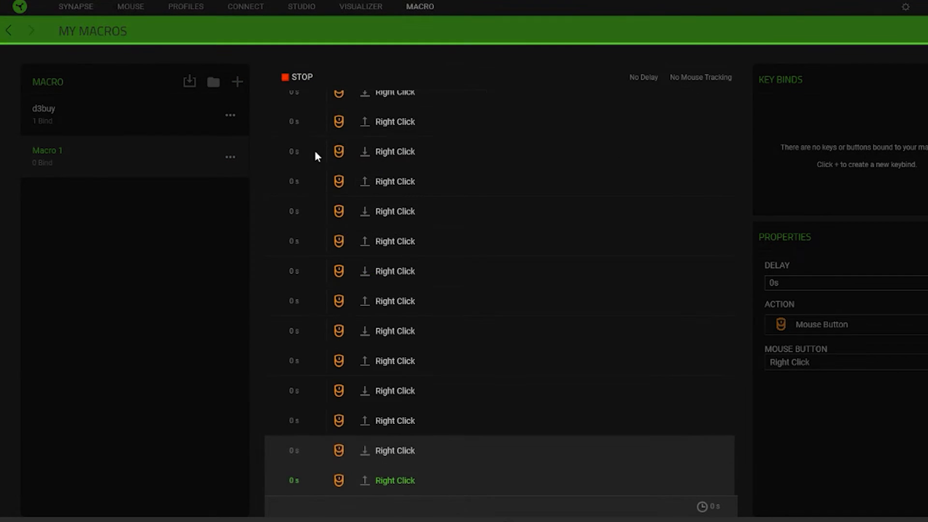
click(130, 6)
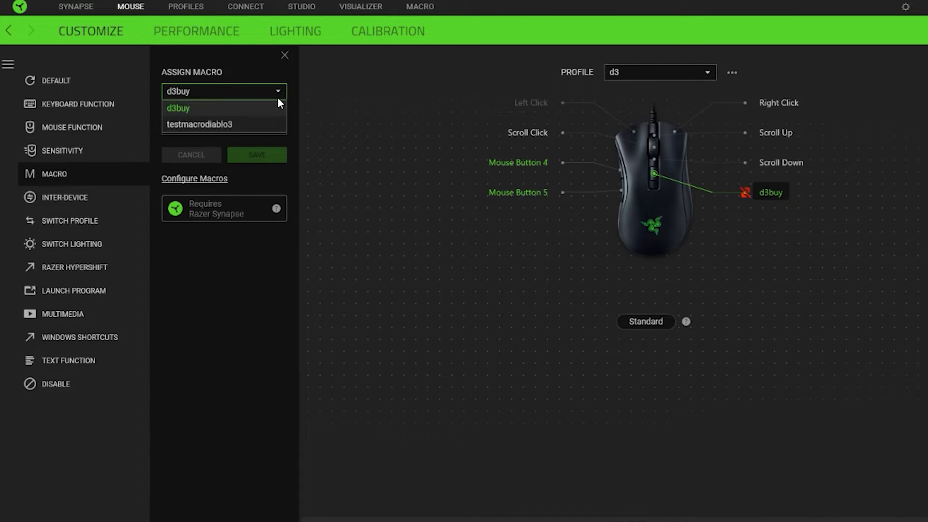
click(185, 6)
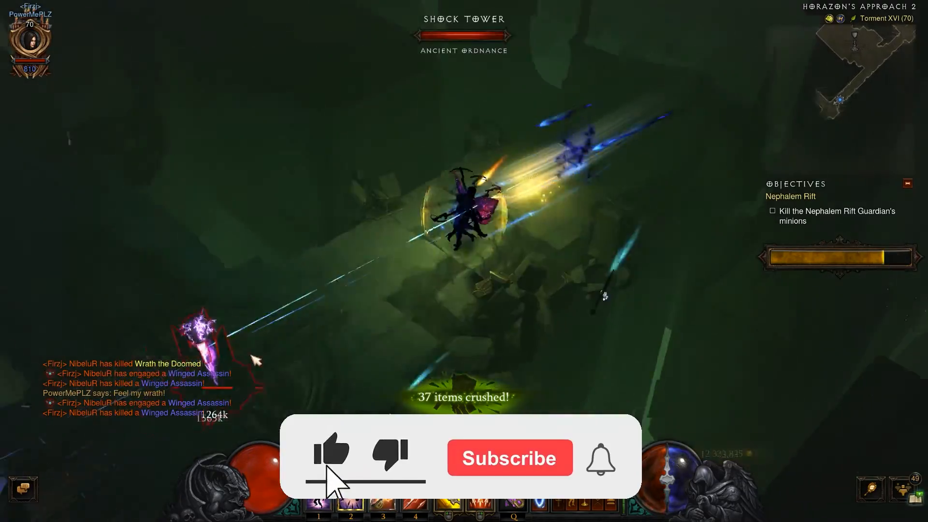
click(509, 457)
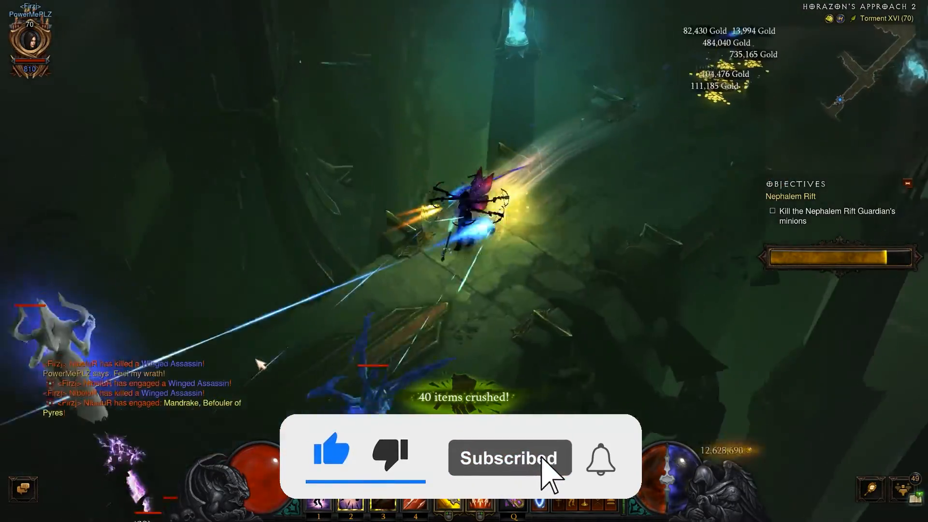